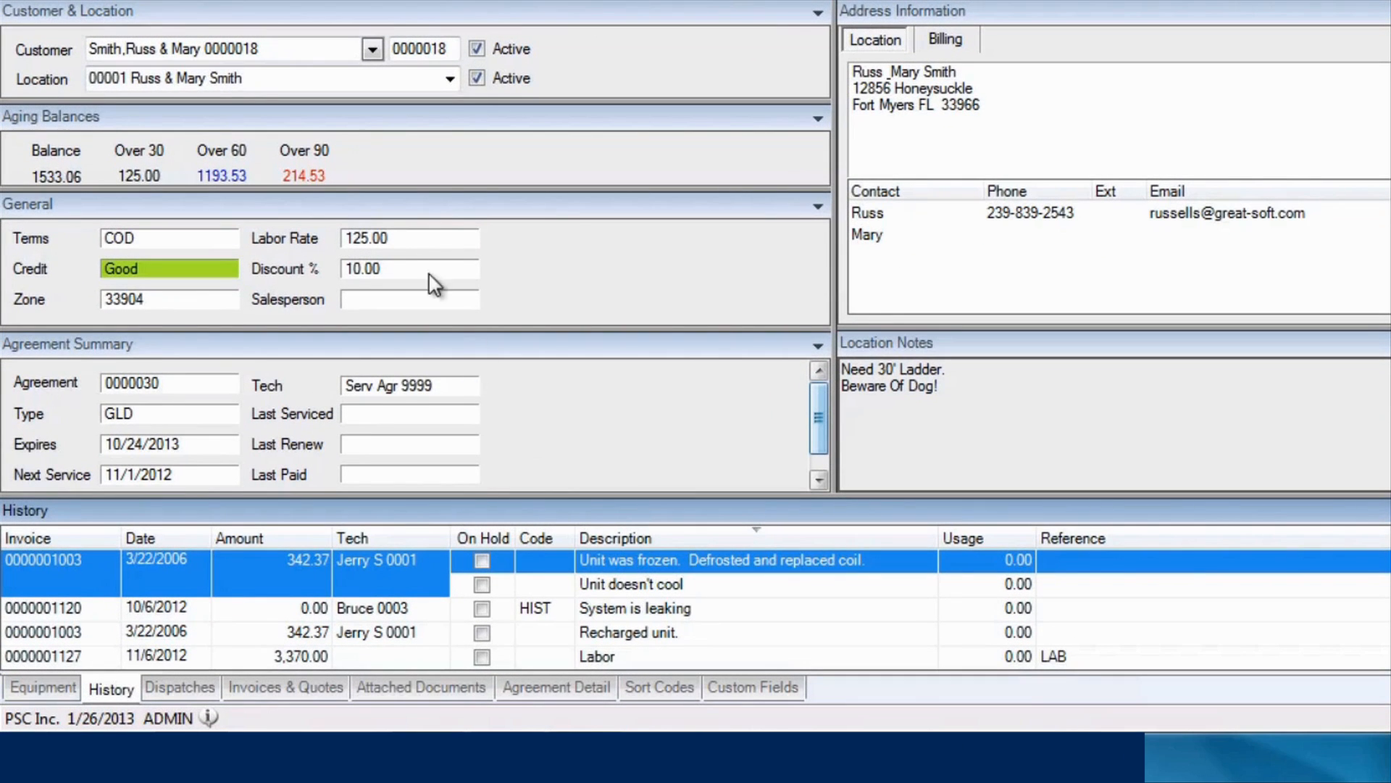
mouse_move(184, 513)
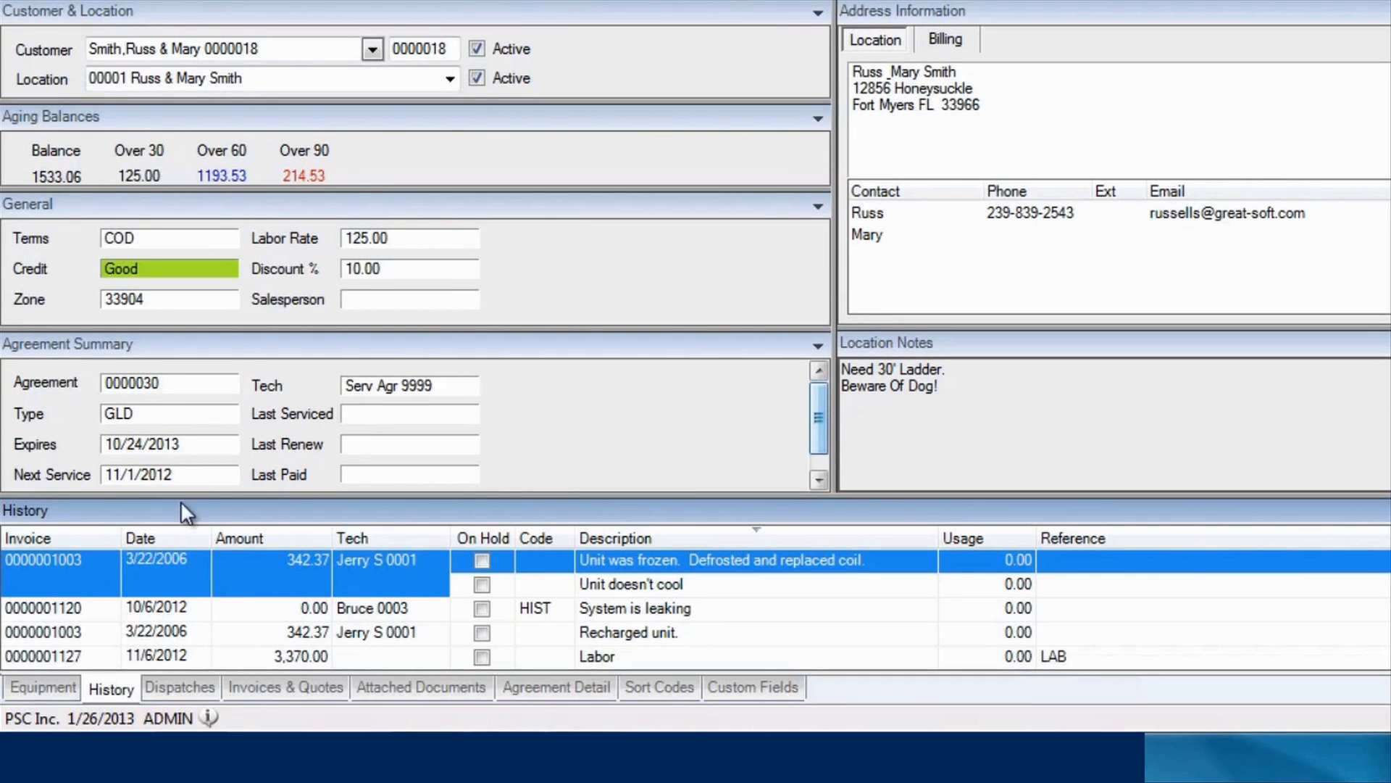
click(42, 687)
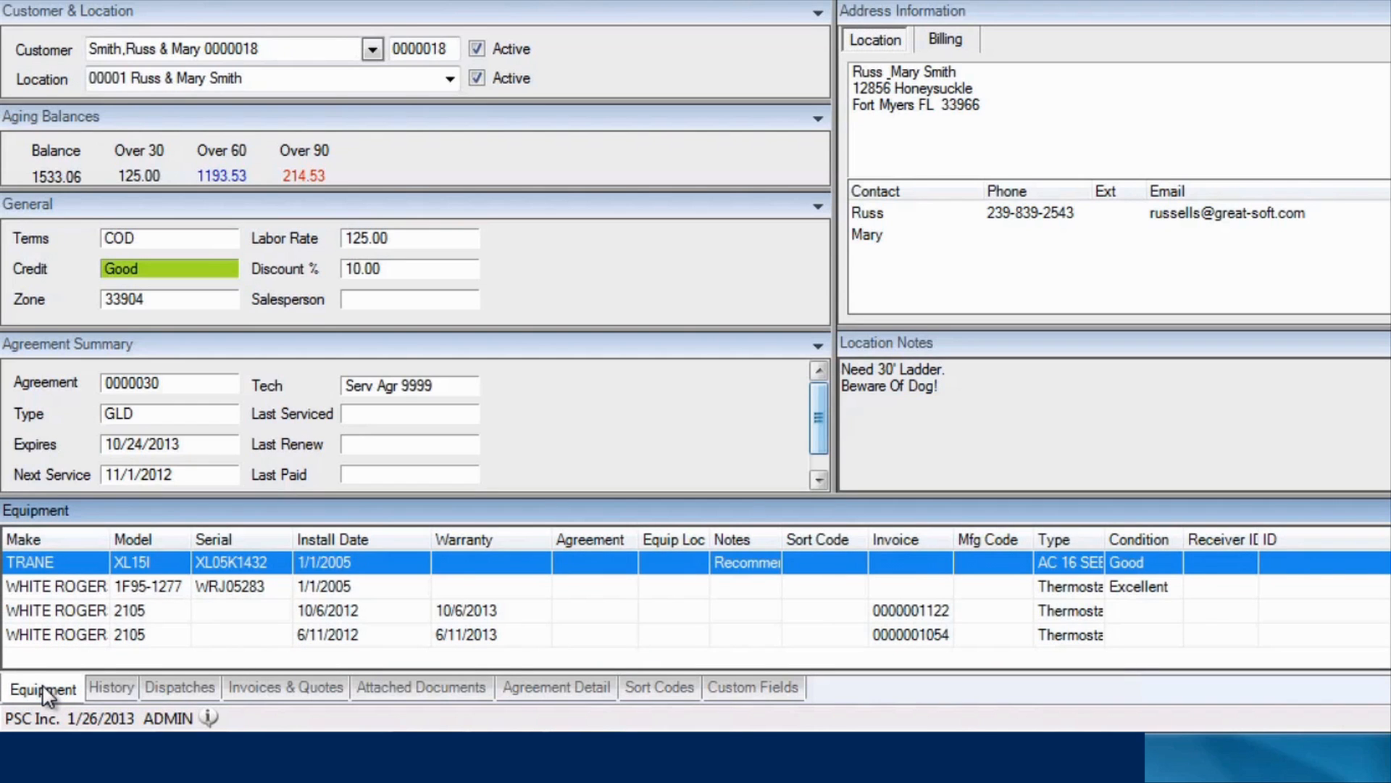
click(555, 687)
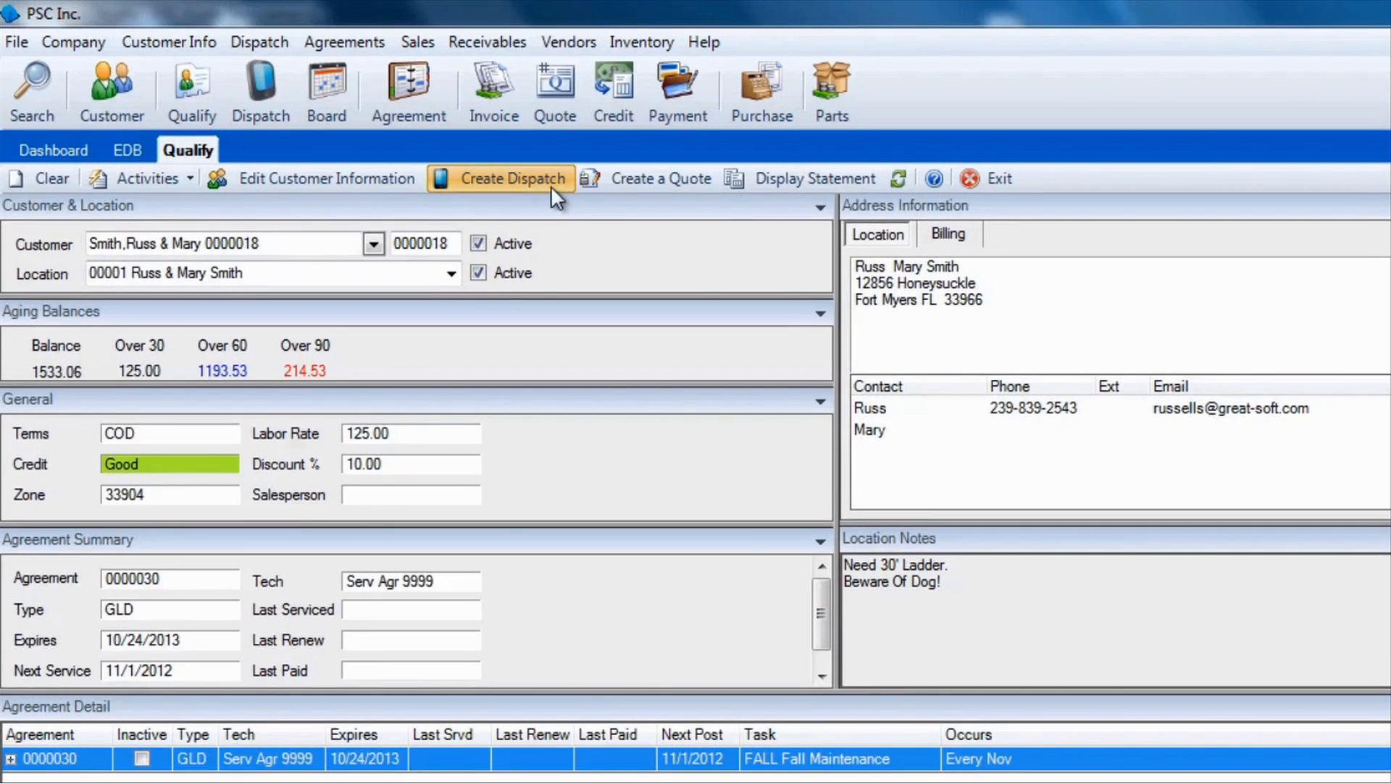
Start dispatch 50155 with caller 'Rus', service request code 200 and a sales source chosen
click(511, 178)
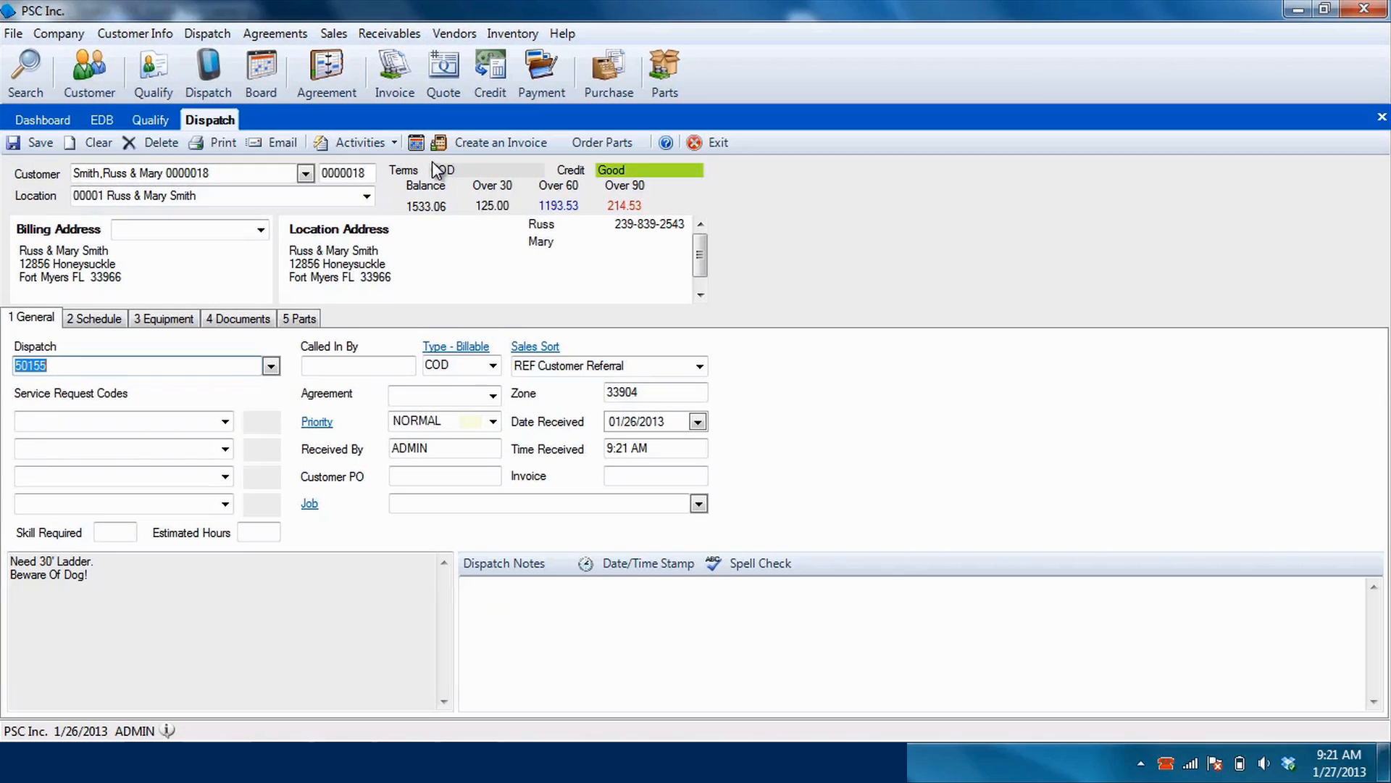
text(Rus)
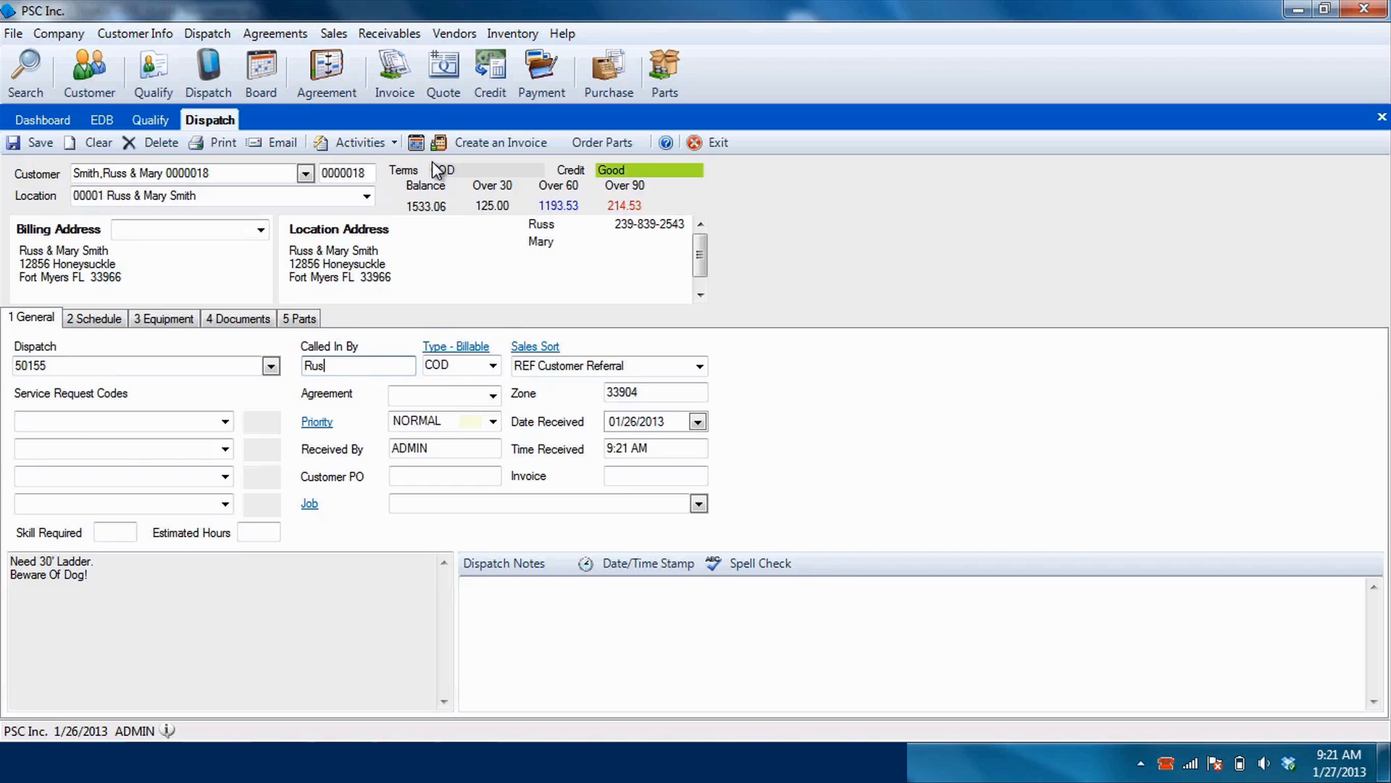
click(121, 420)
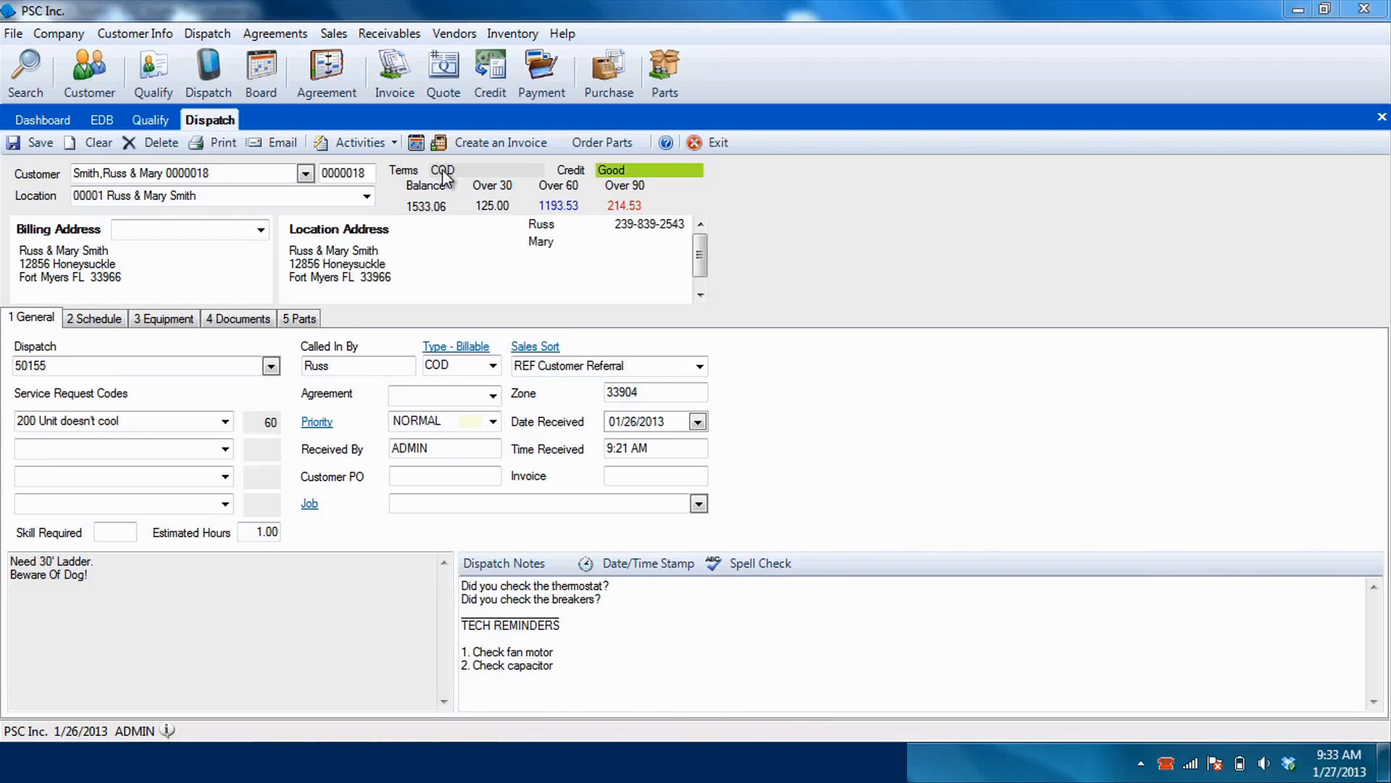
click(698, 365)
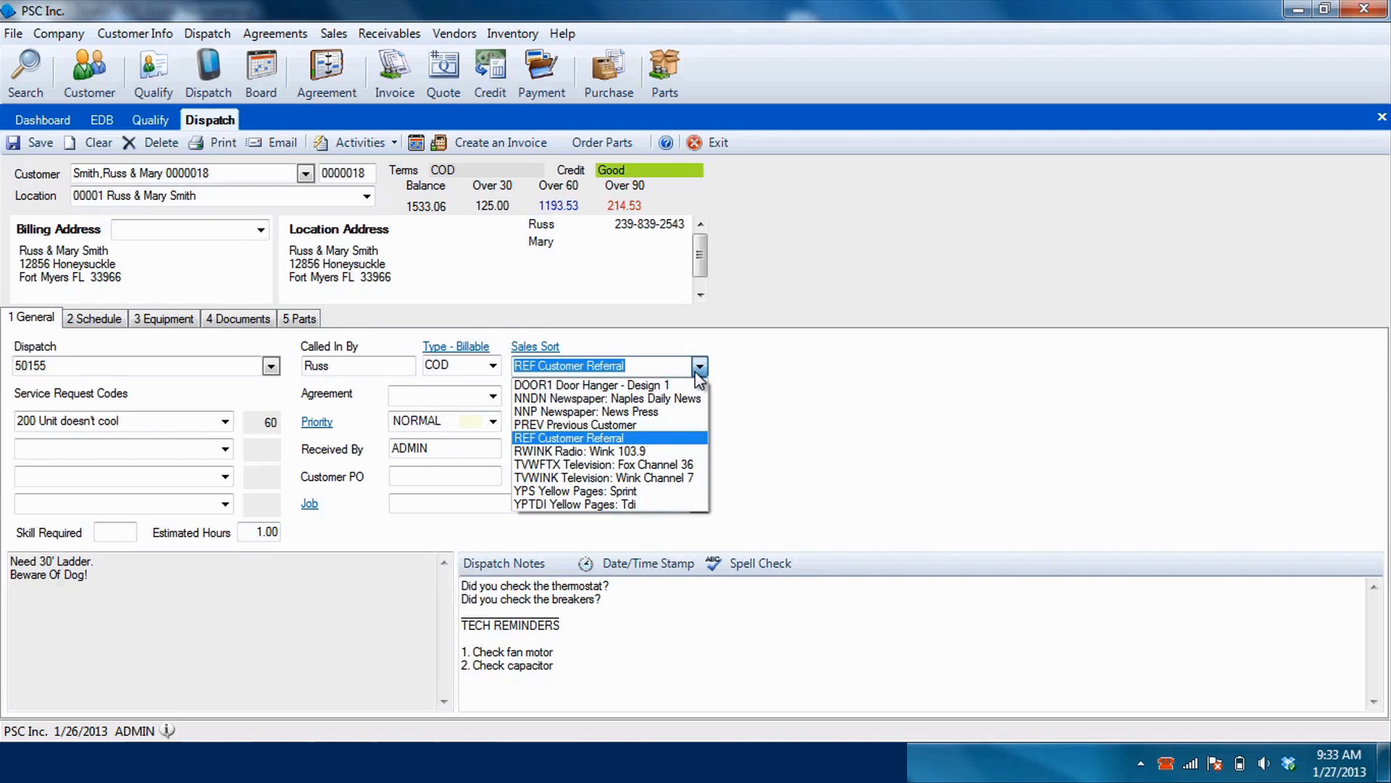
click(579, 451)
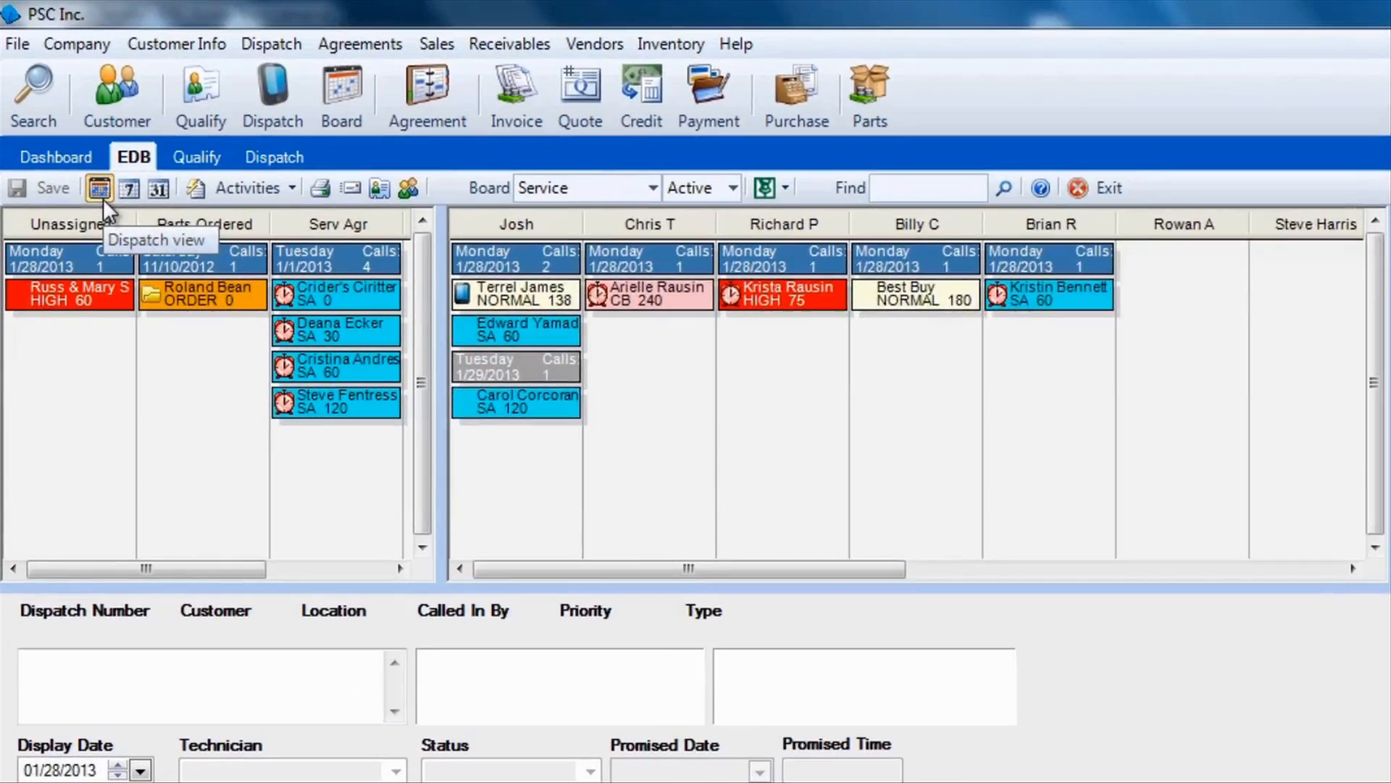
View dispatch 50155 on the calendar and map, then optimize technician routes
click(160, 187)
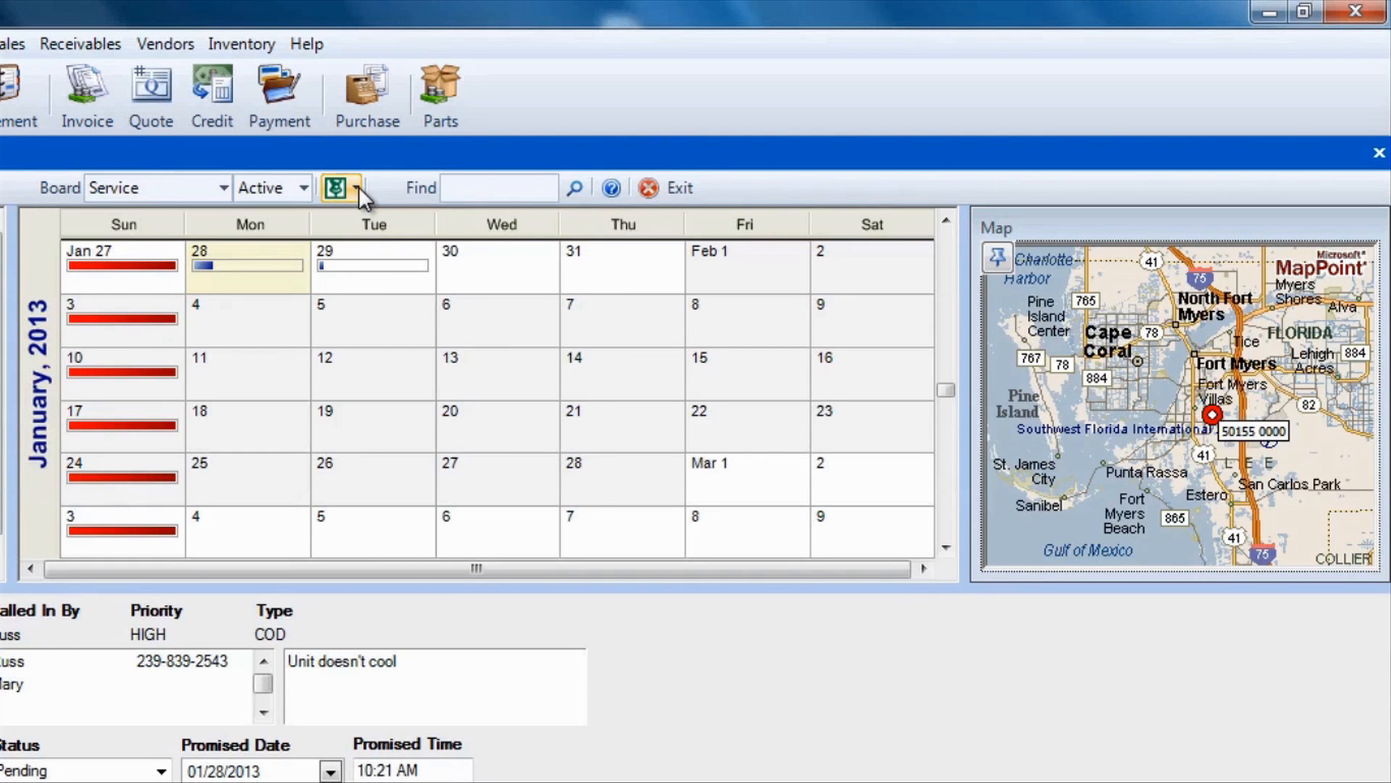
click(356, 187)
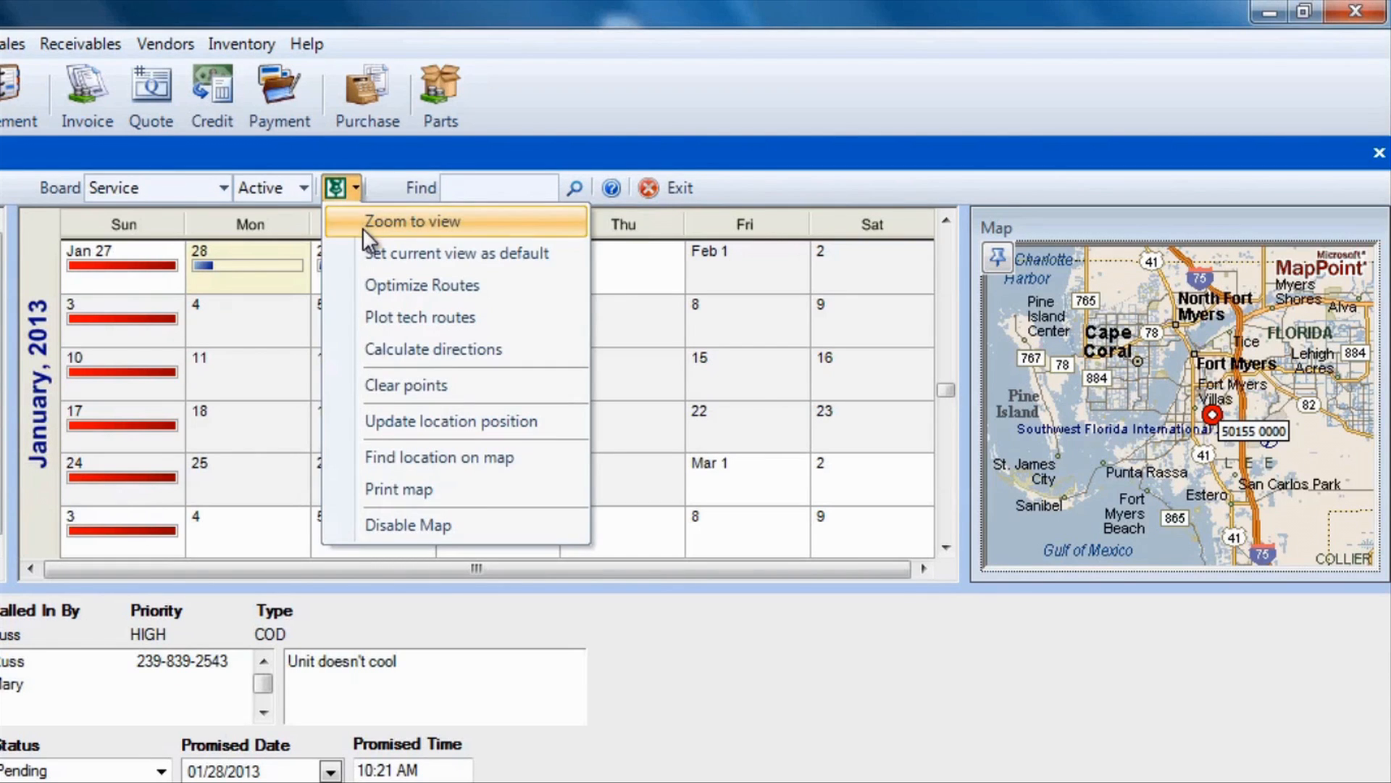
mouse_move(563, 285)
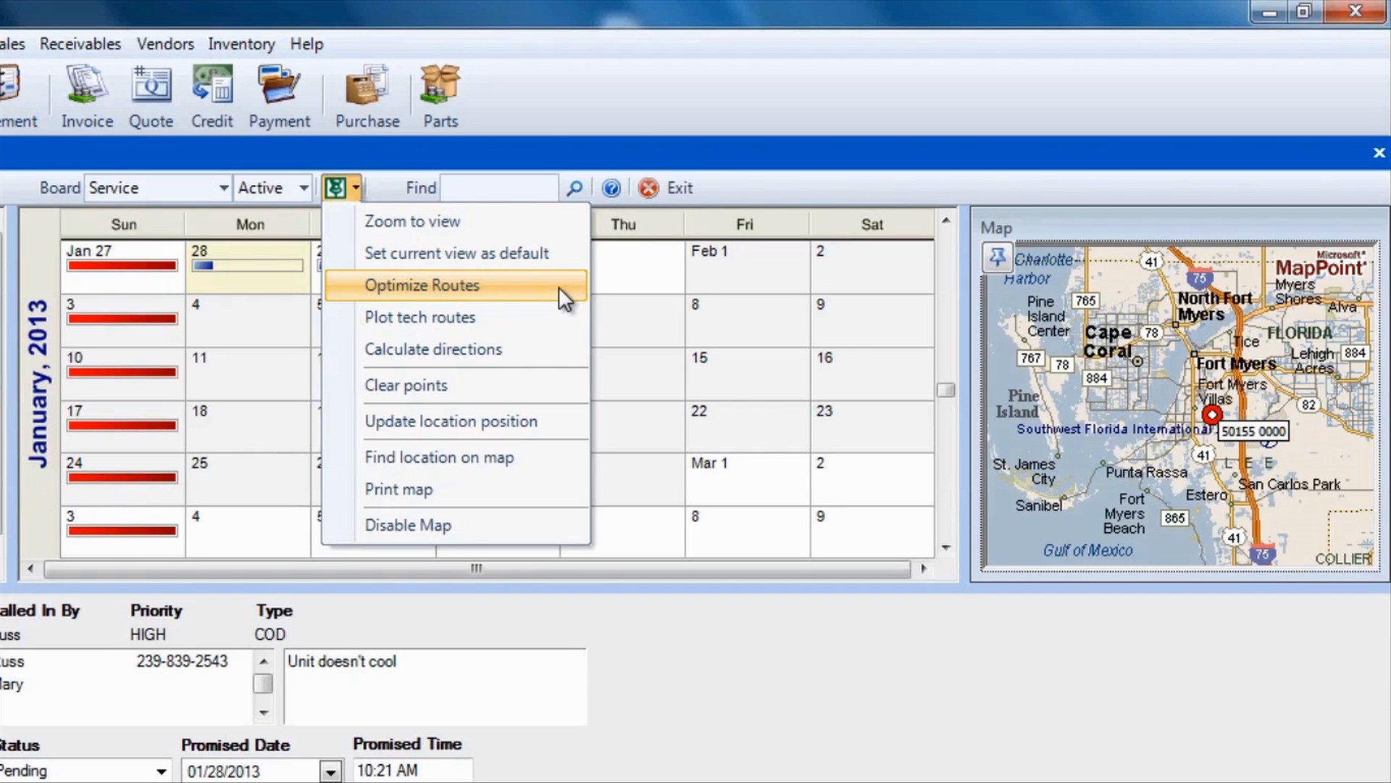
click(422, 286)
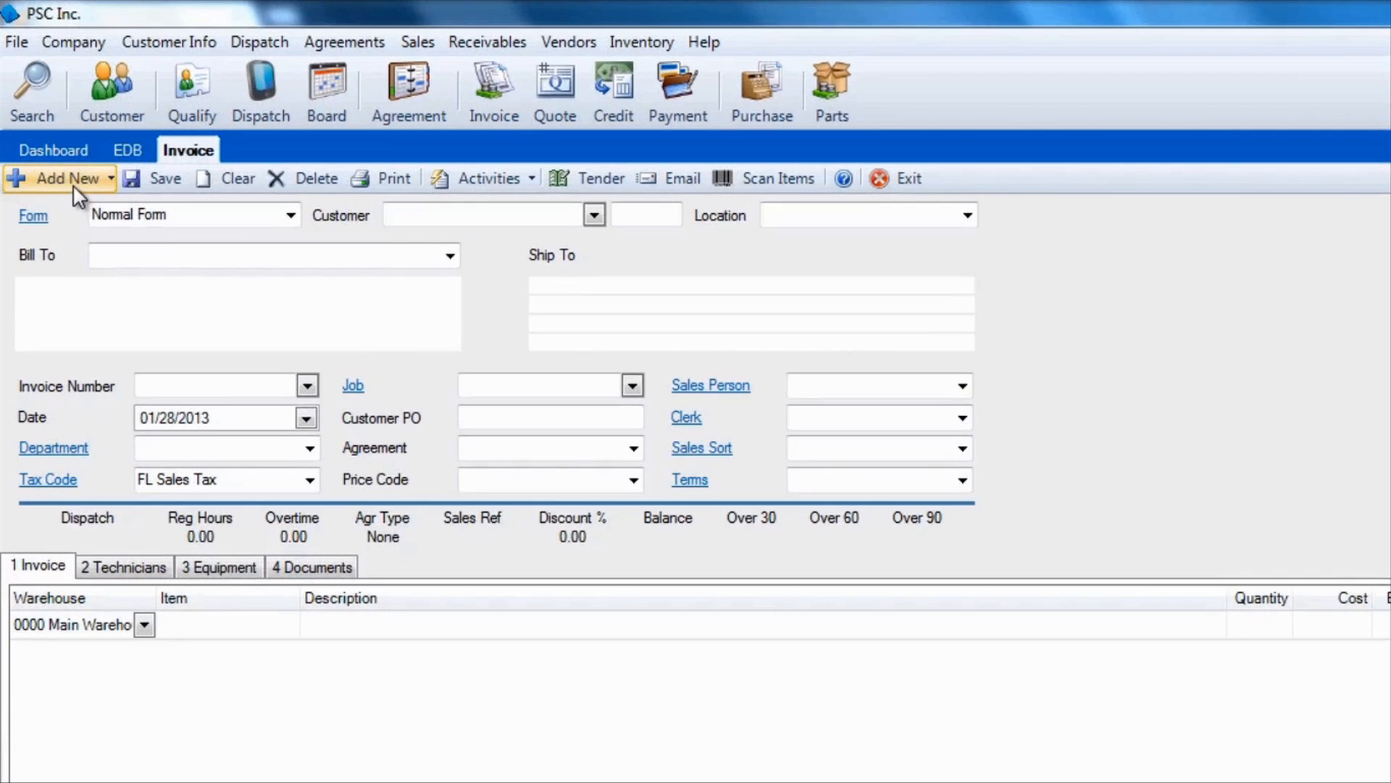
Invoice dispatch 50155 with the sequencer at Primary Repair flat rate, total 460.33, and email it
click(55, 178)
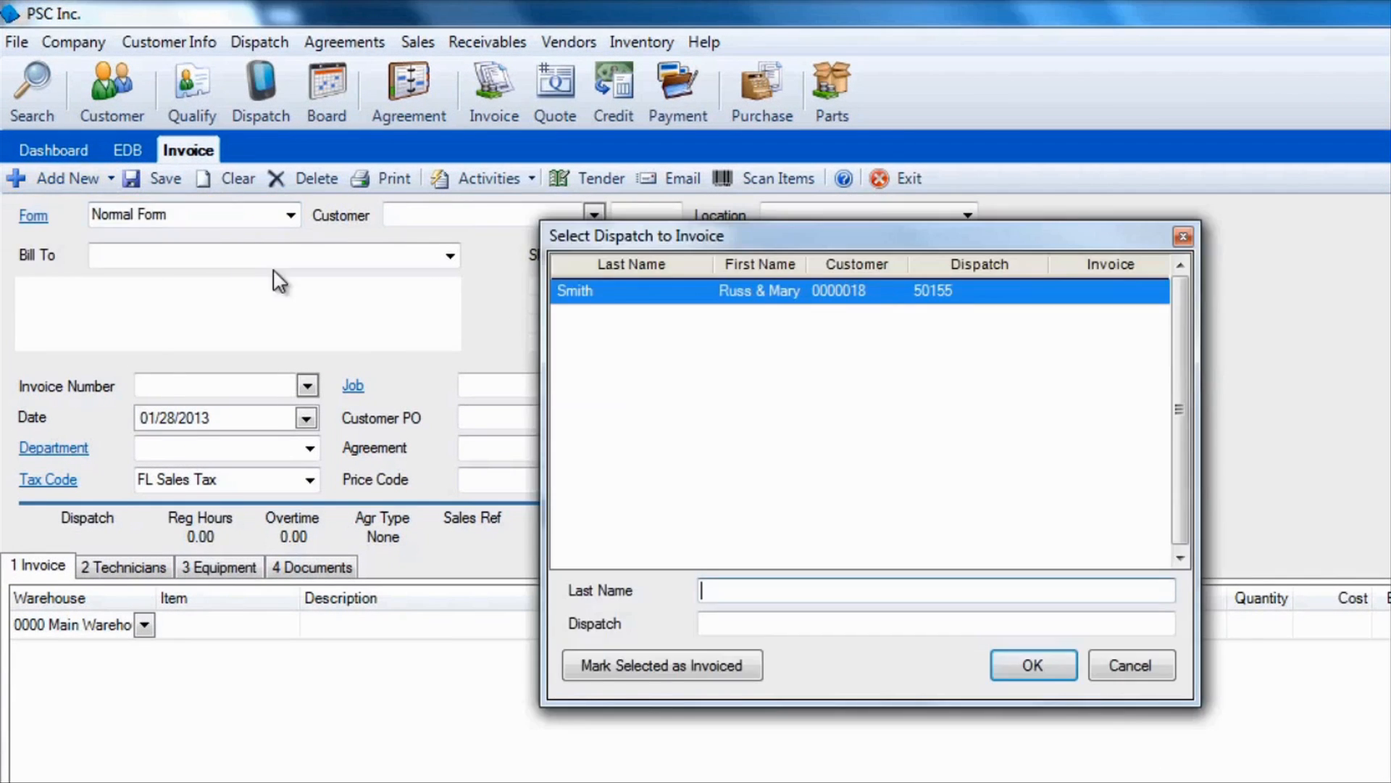
click(1032, 665)
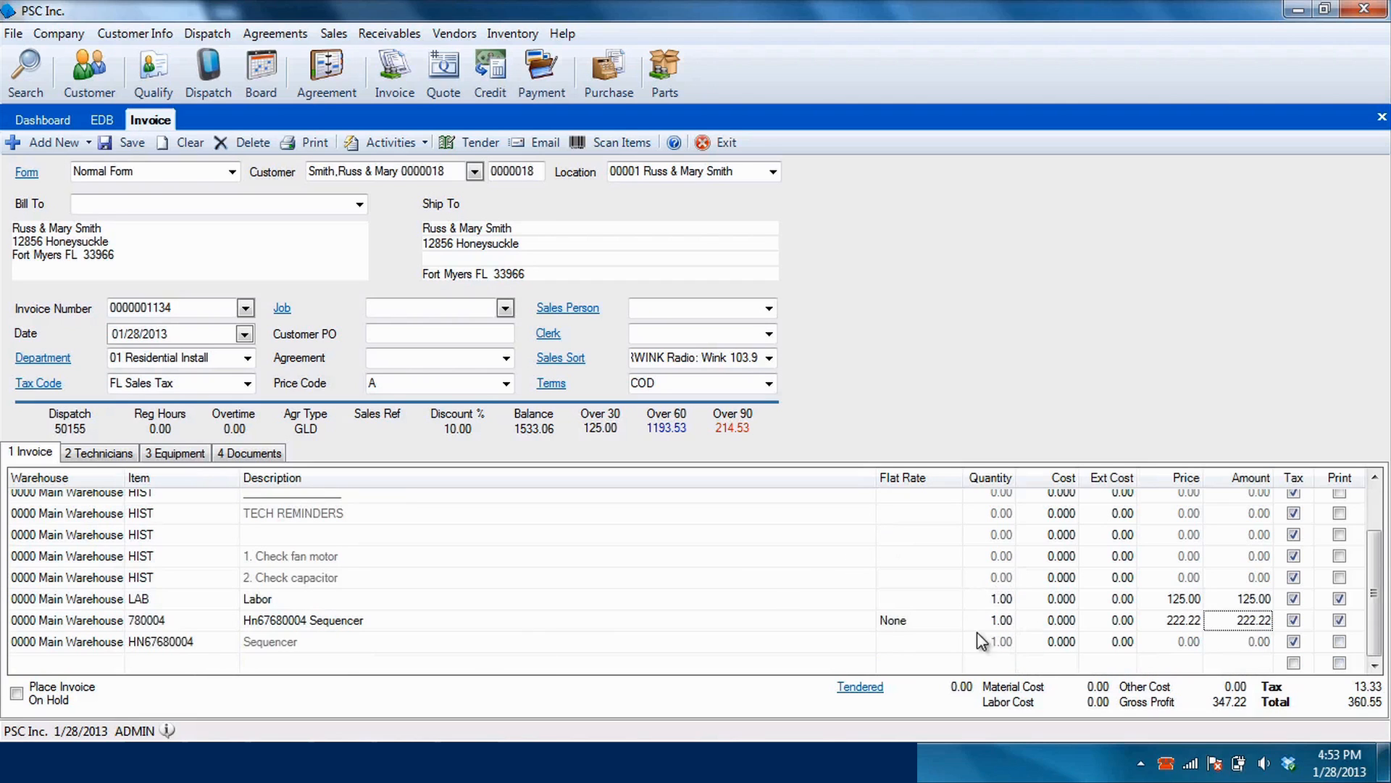
click(954, 619)
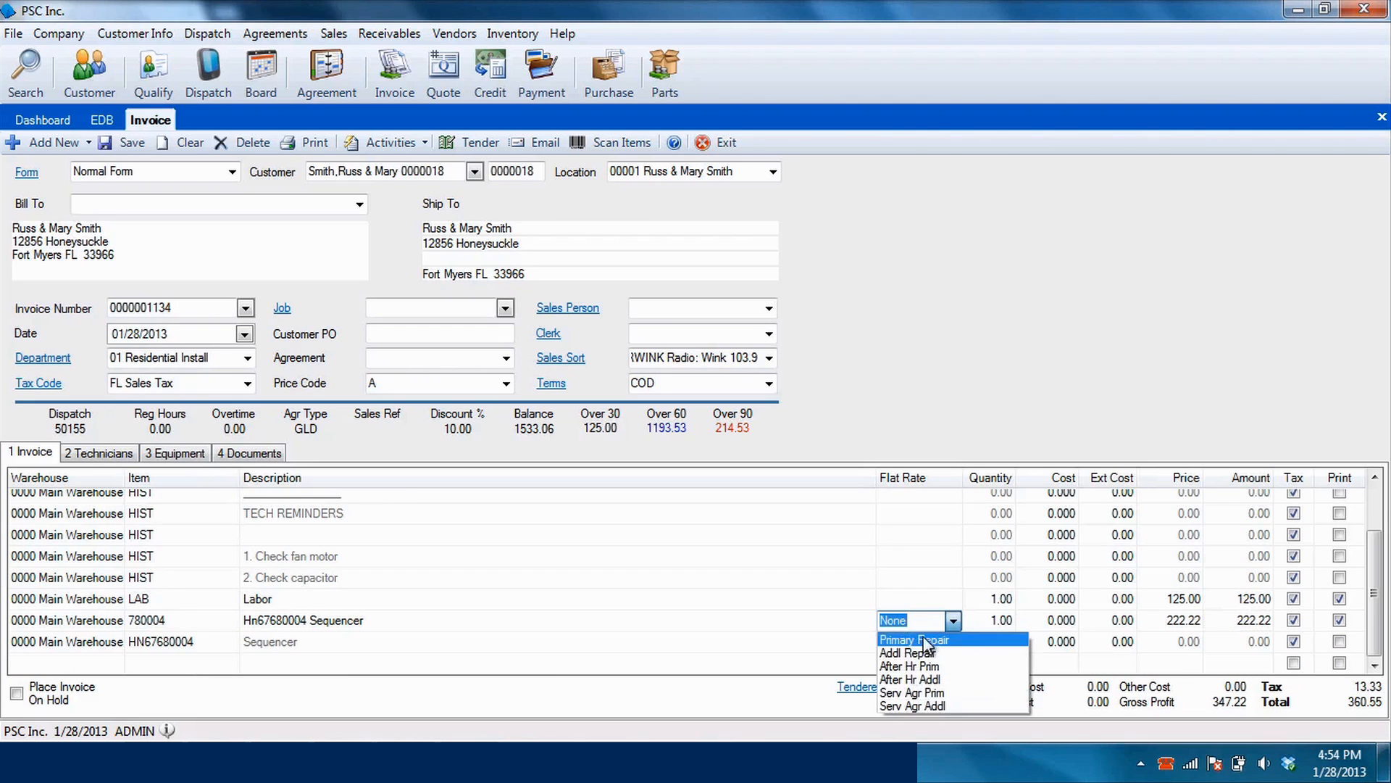
click(913, 639)
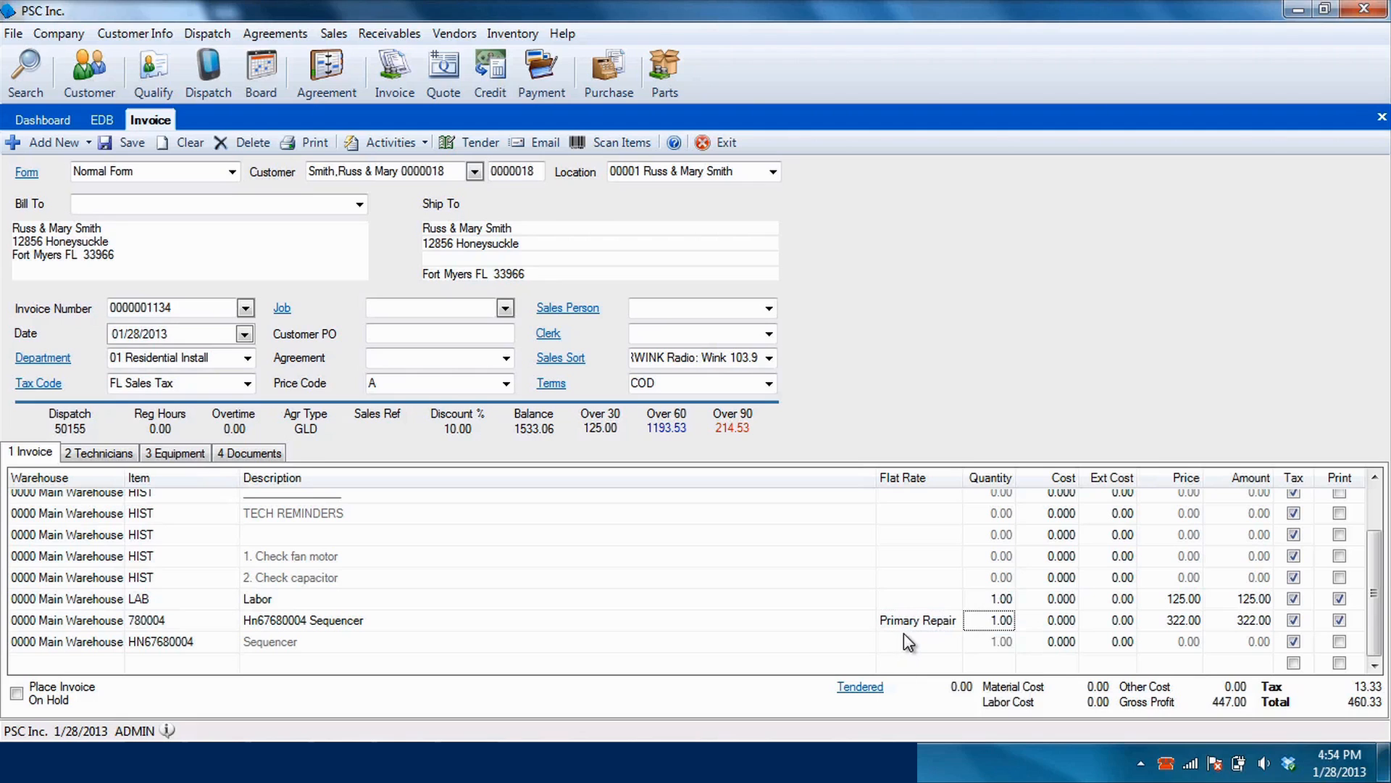
mouse_move(852, 569)
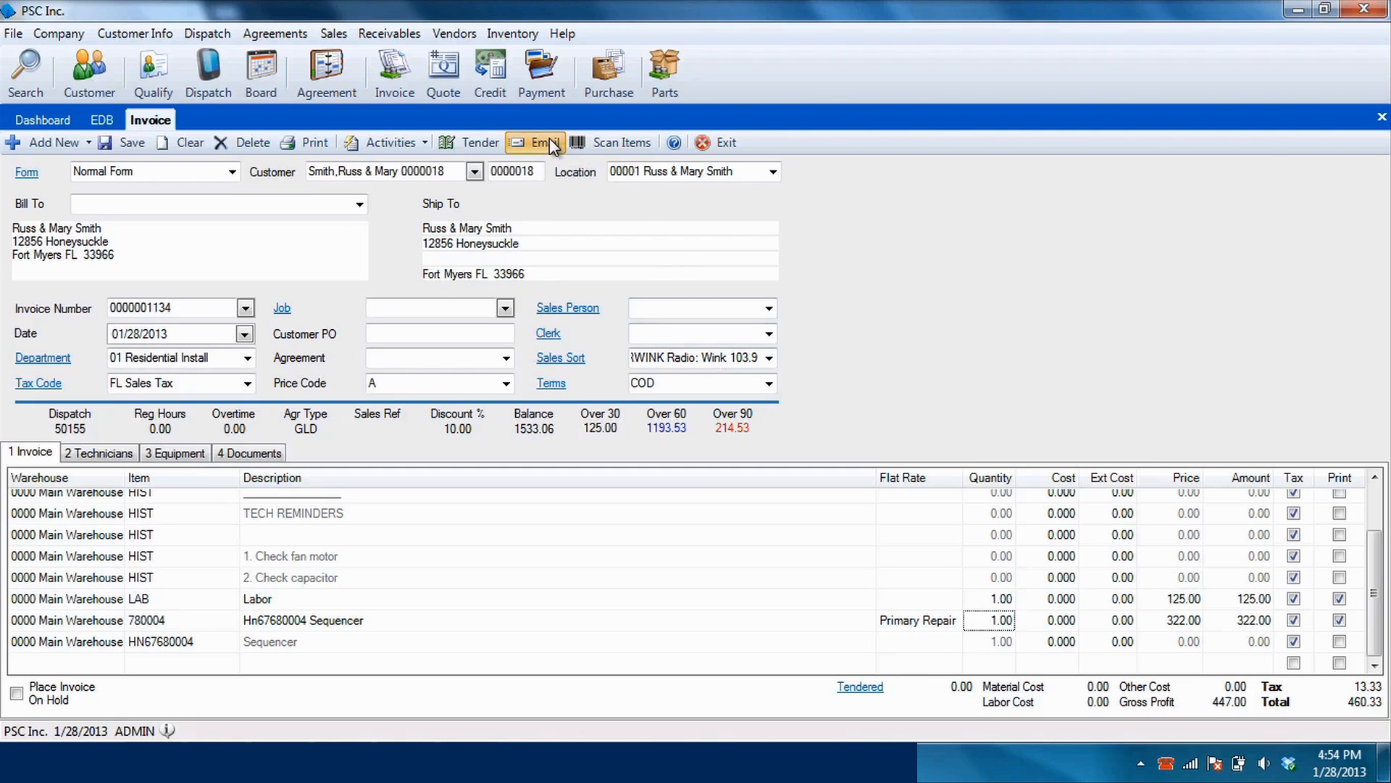
click(534, 142)
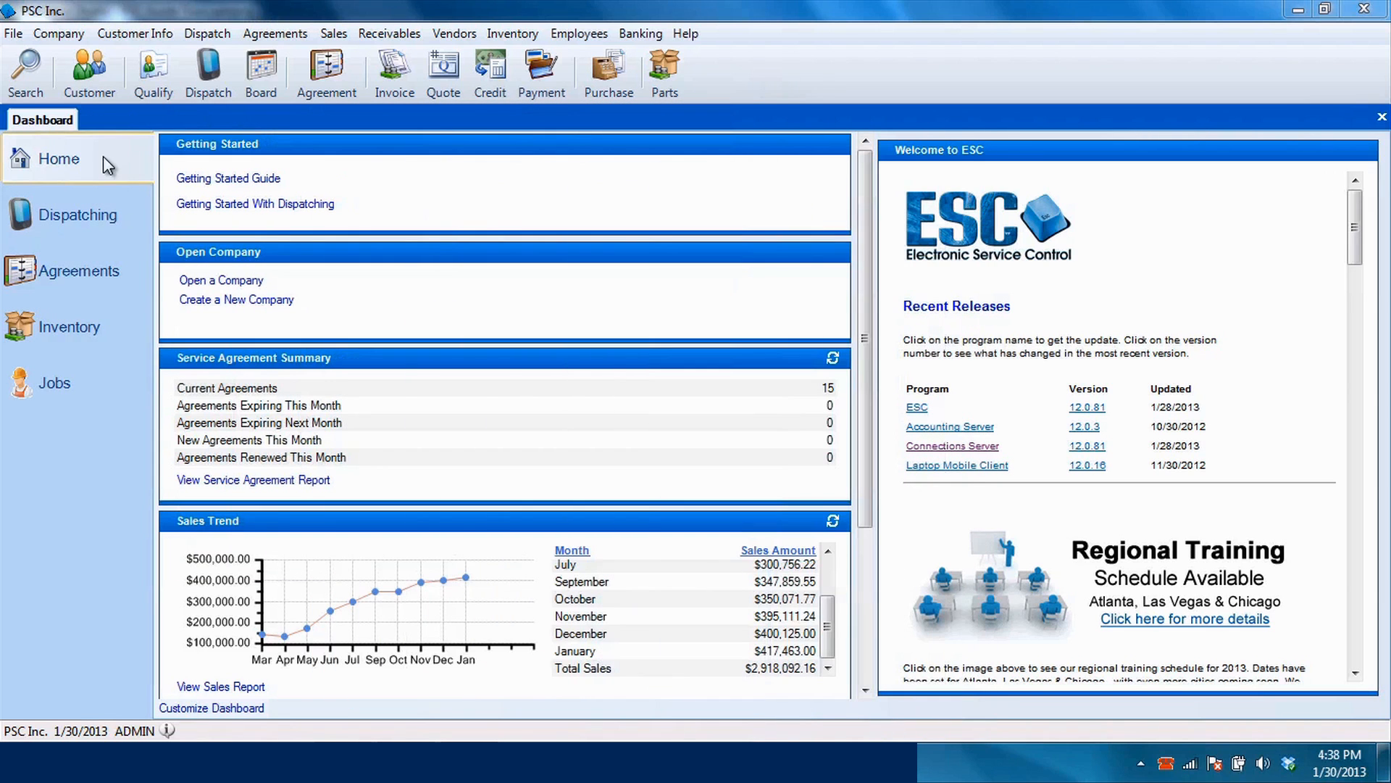
click(58, 33)
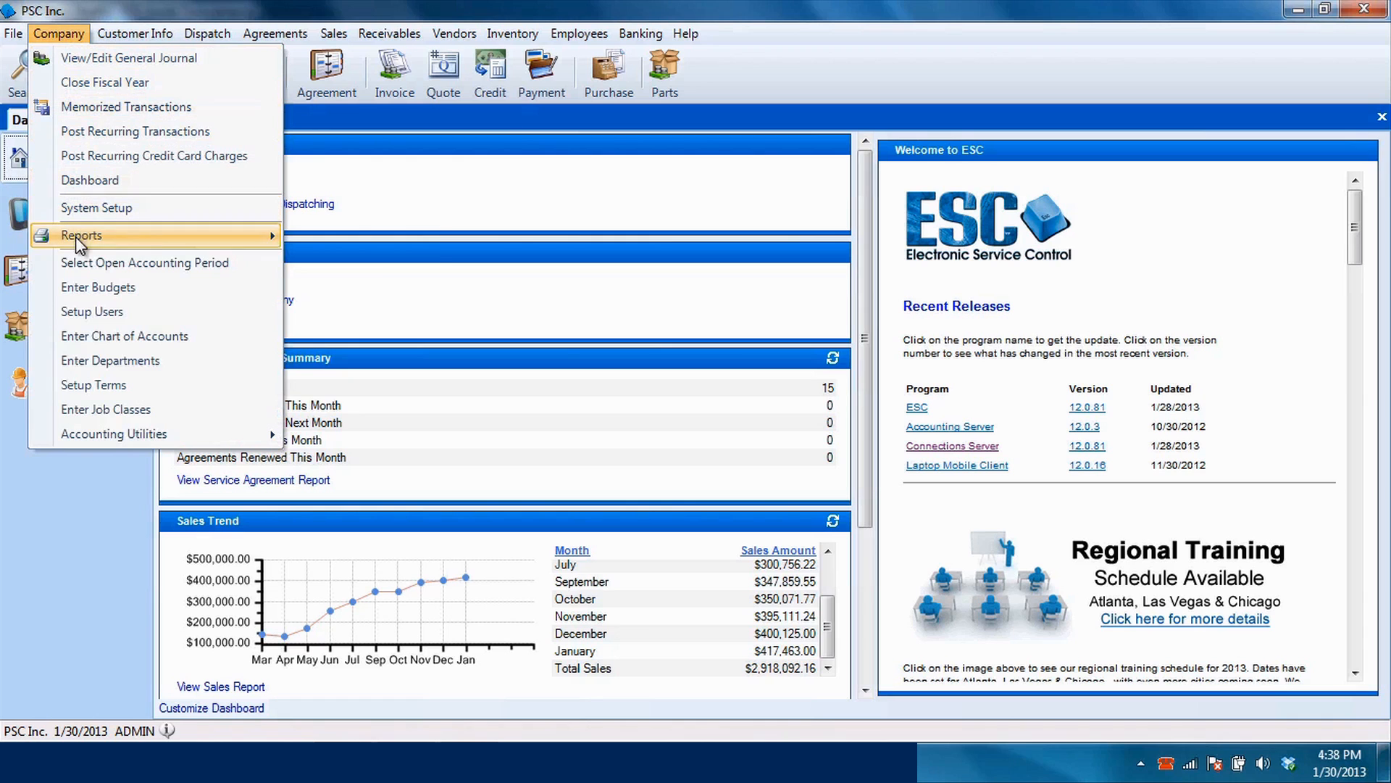
mouse_move(358, 237)
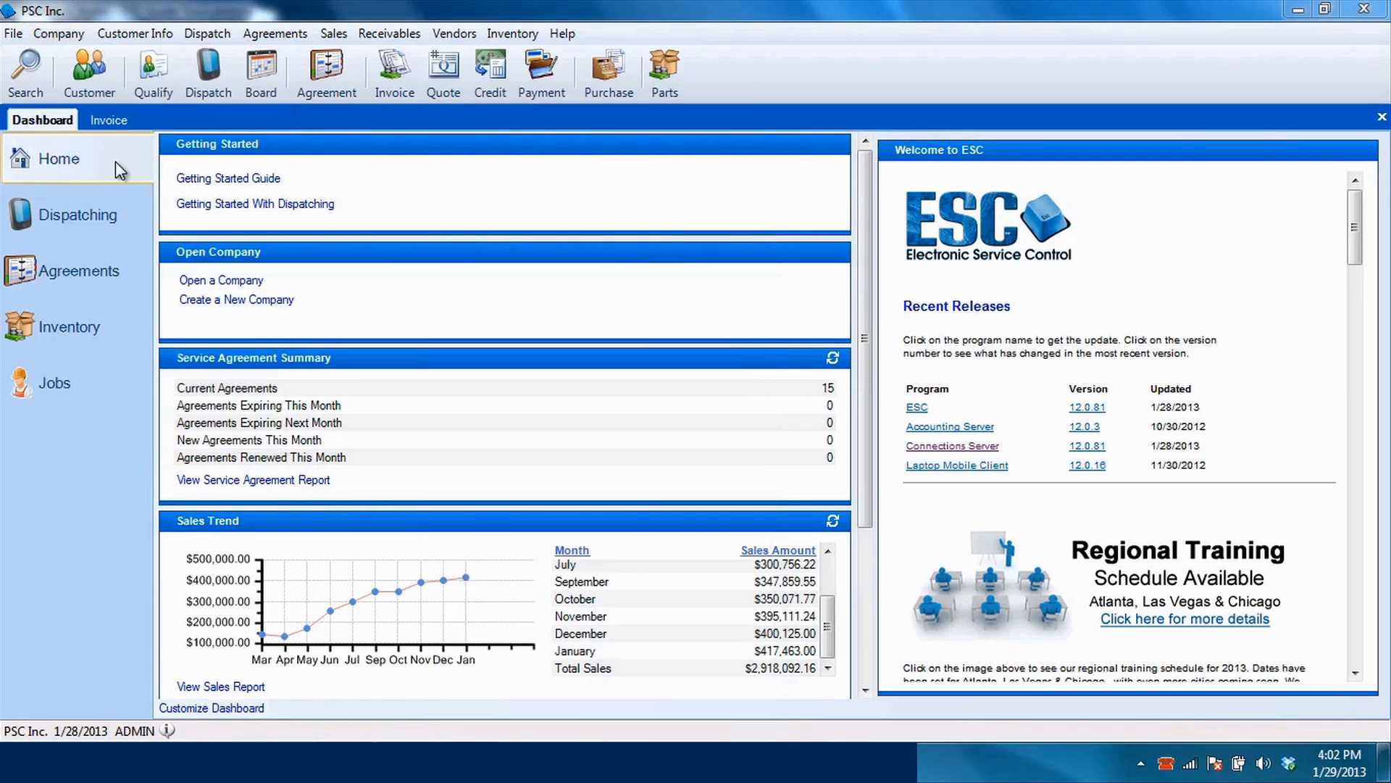
click(75, 214)
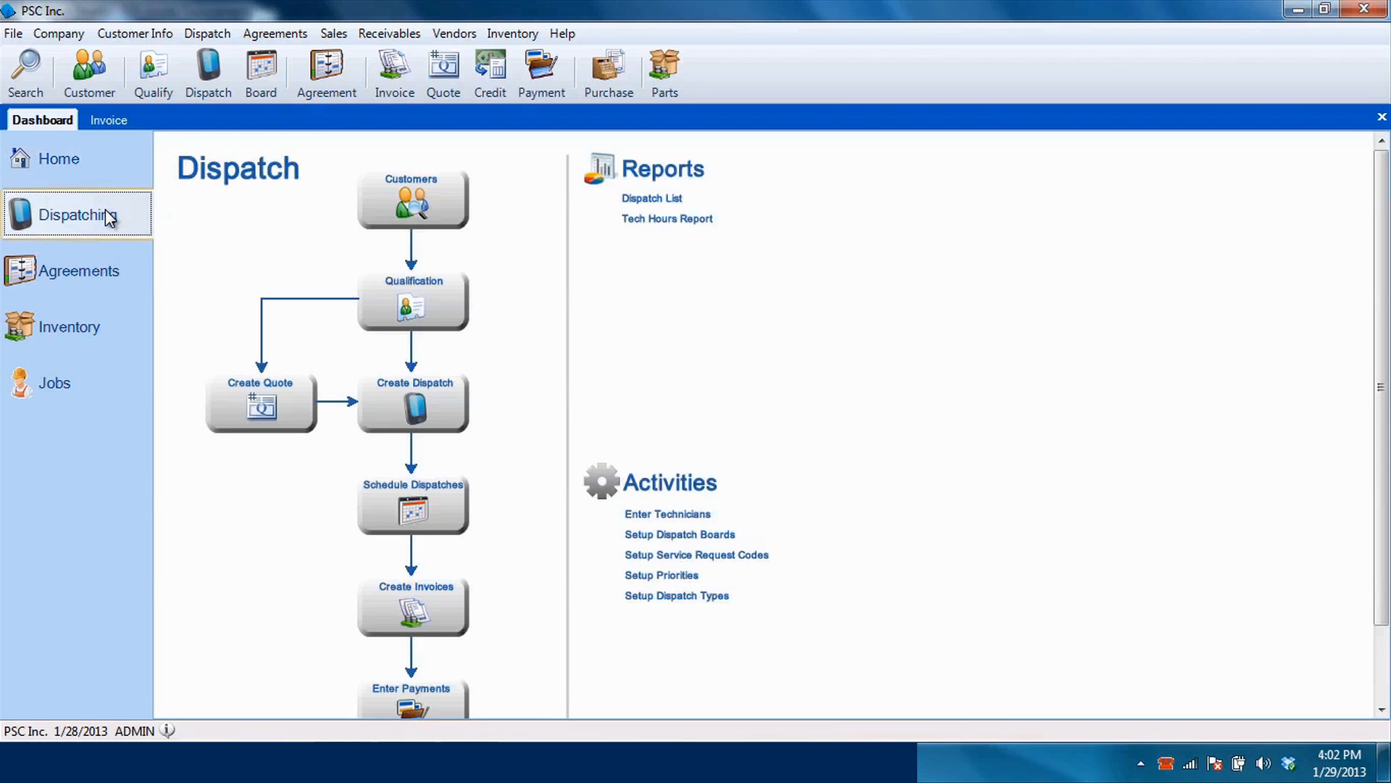
click(78, 269)
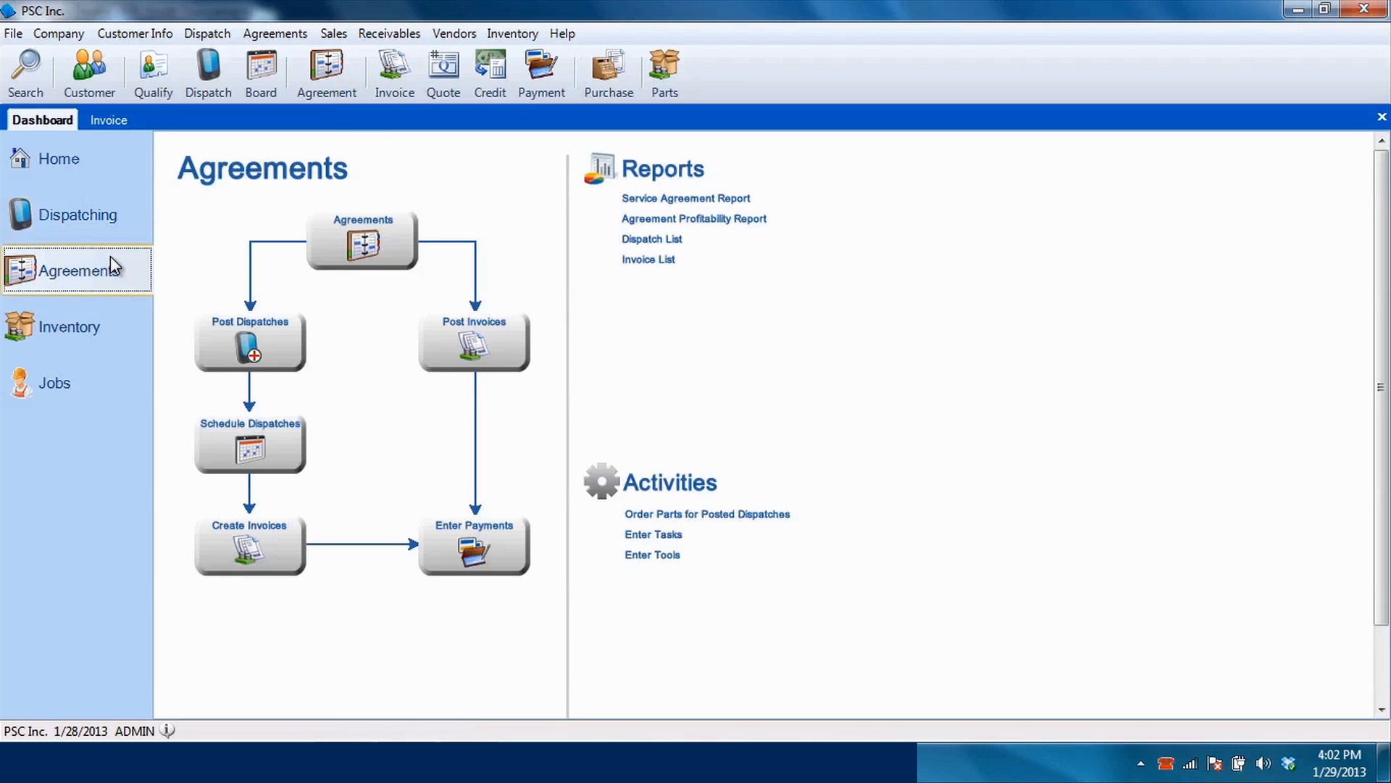
click(70, 326)
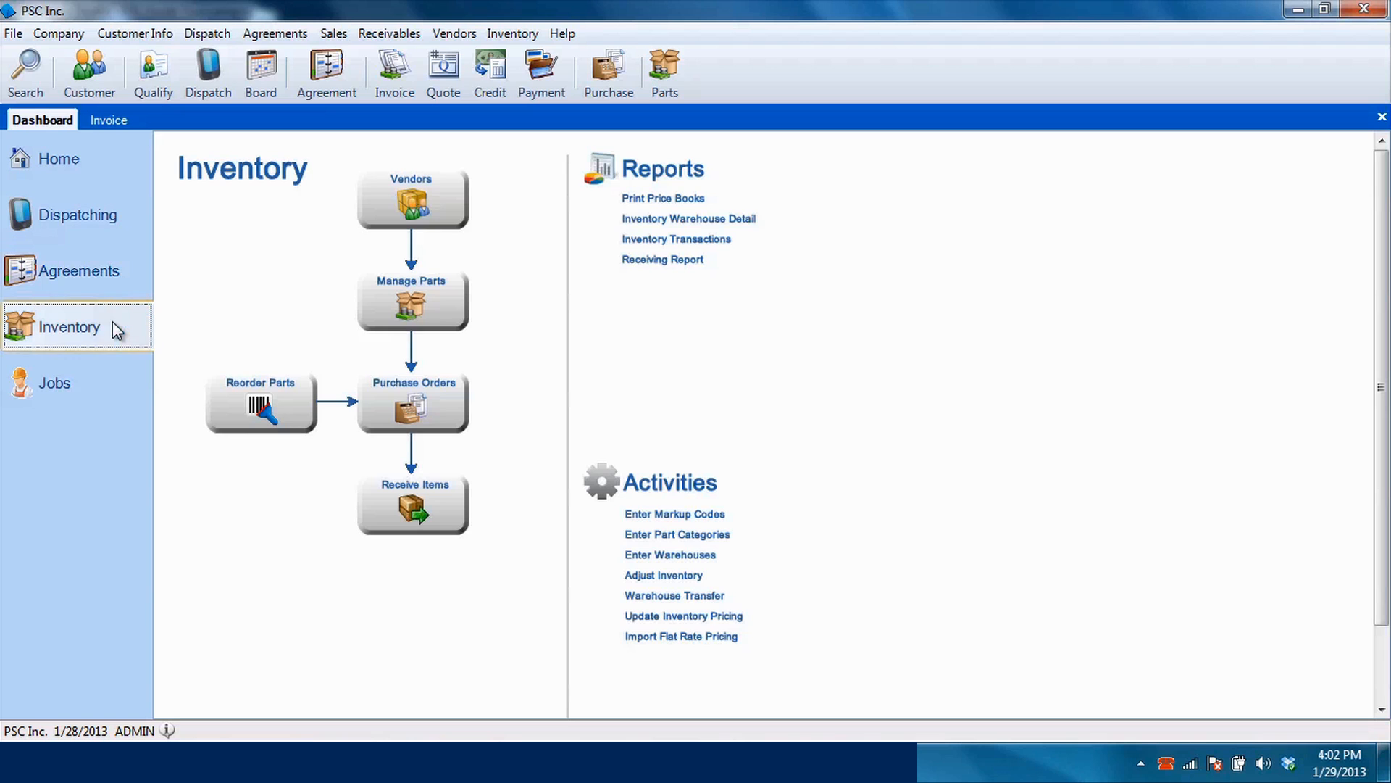
click(55, 382)
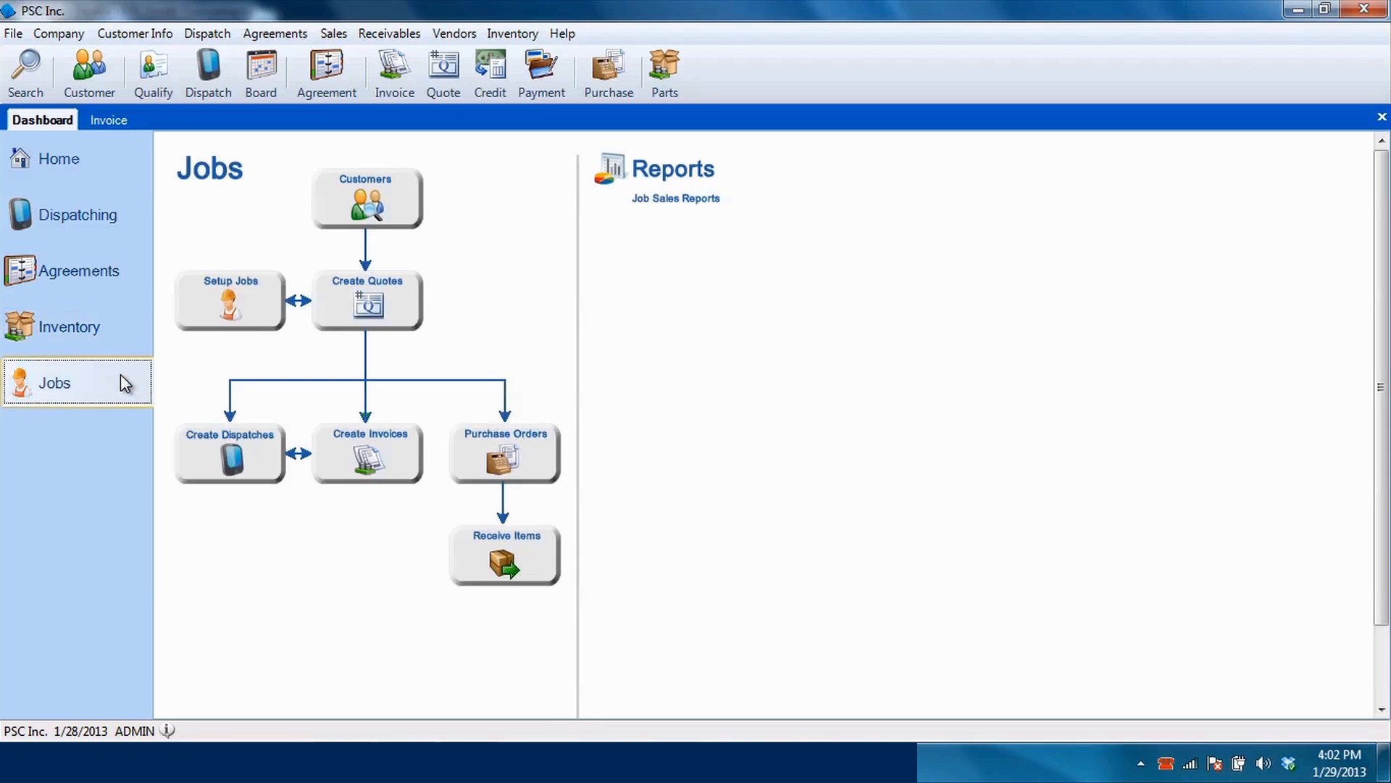
click(58, 160)
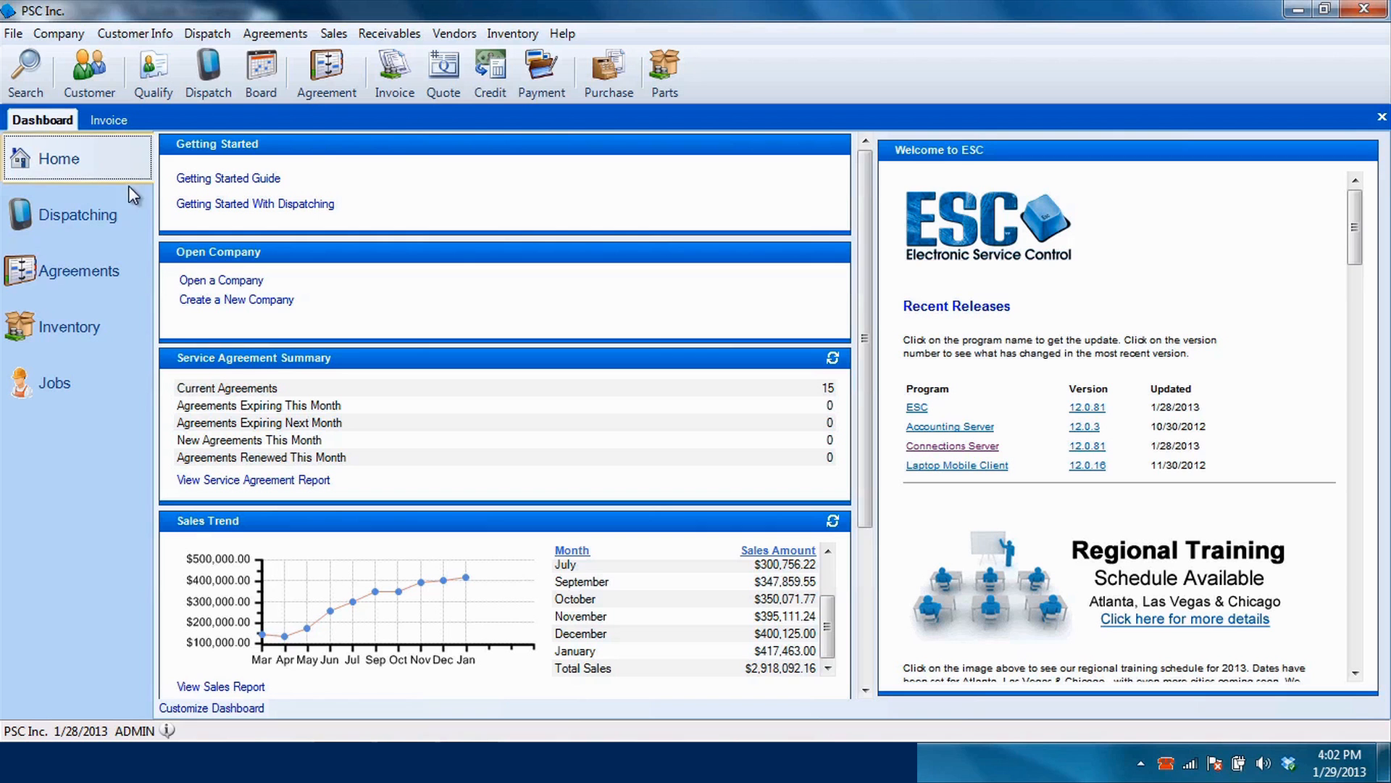
scroll(down, 3)
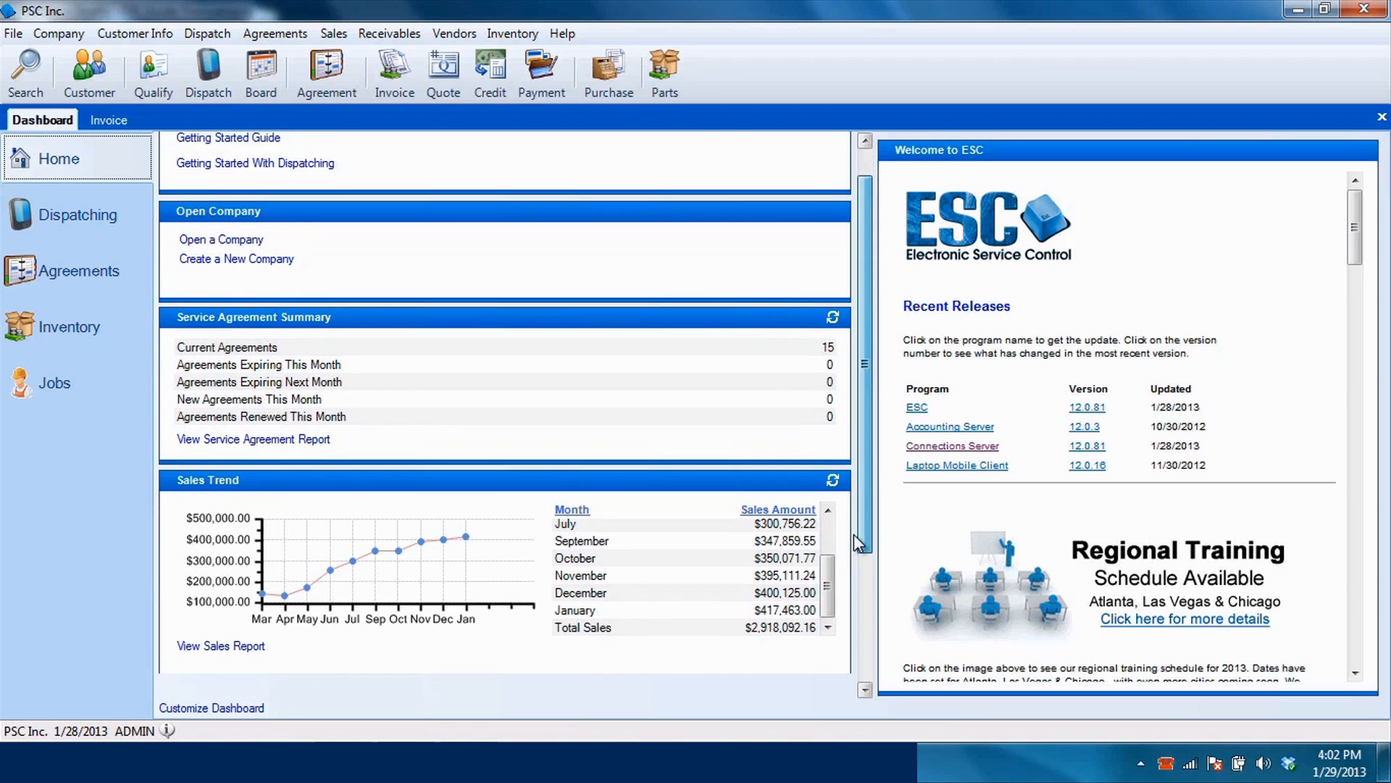
scroll(down, 3)
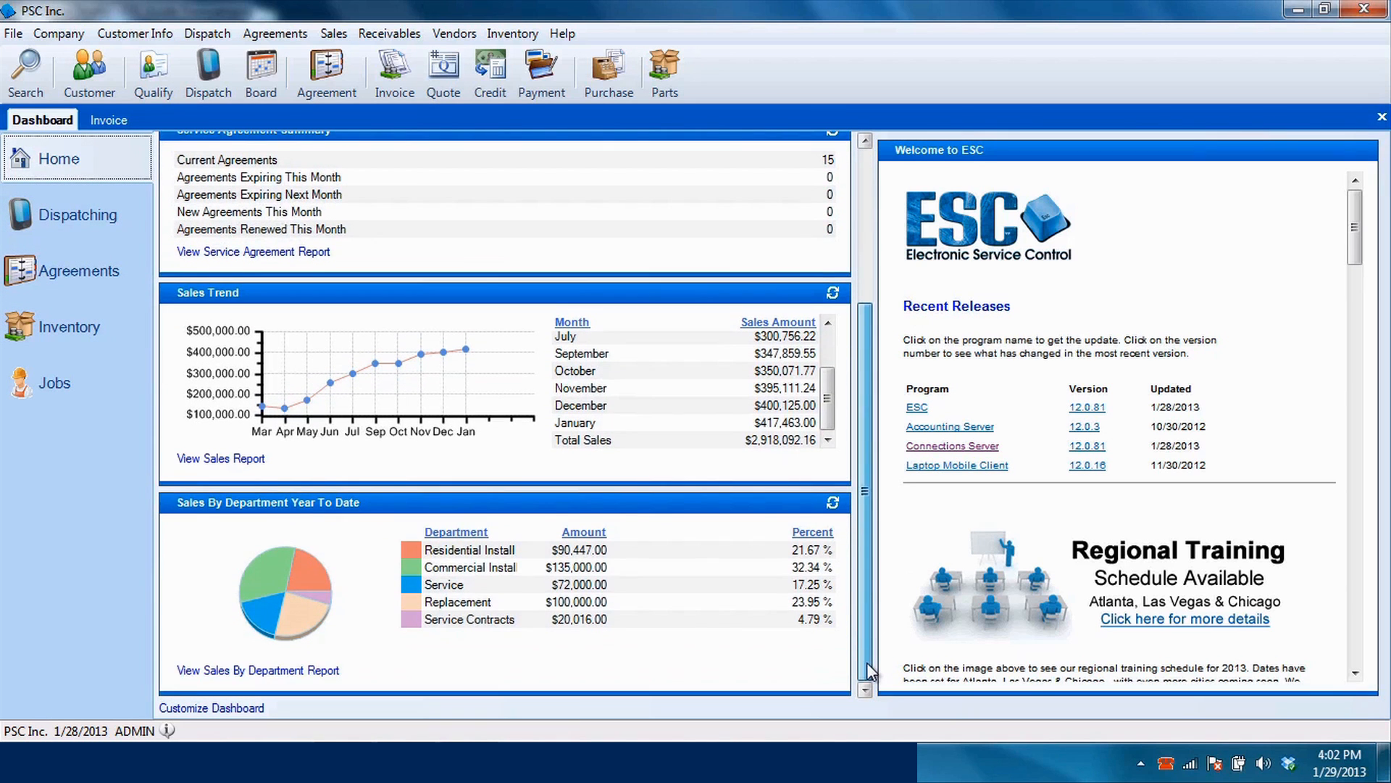